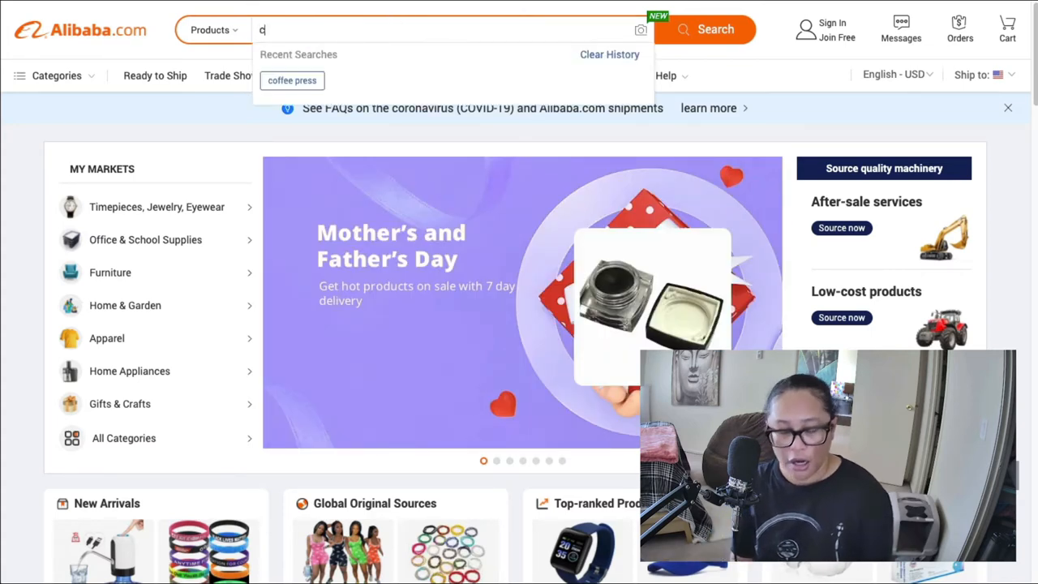
Run an Alibaba.com product search for mug
type("offee maker")
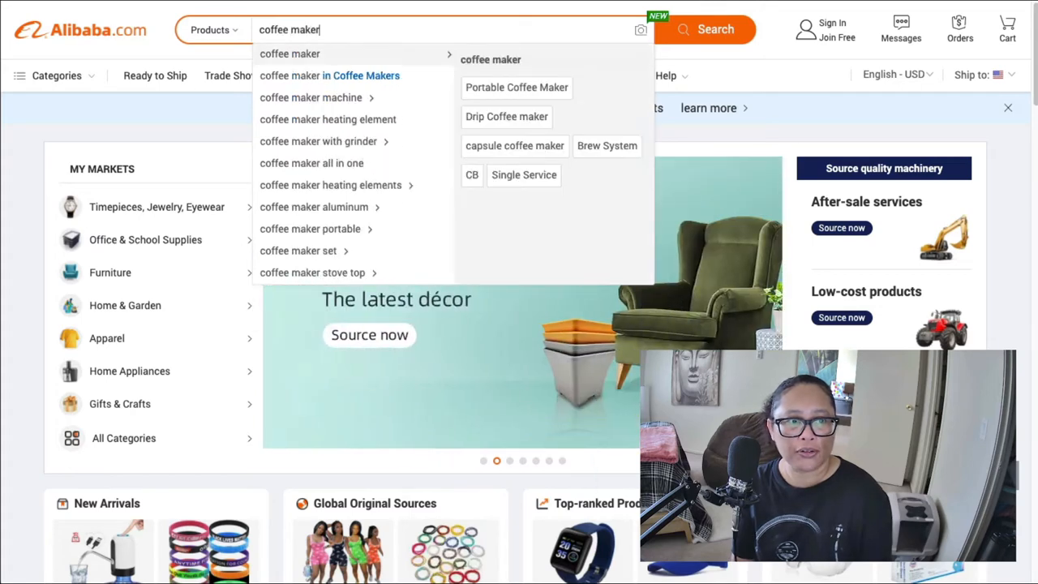
left_click(706, 29)
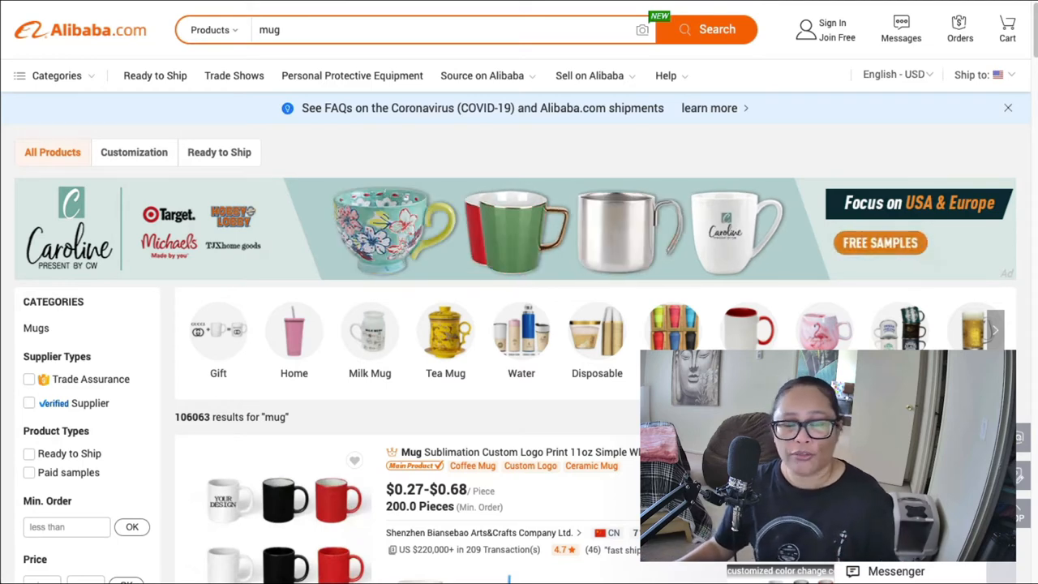
left_click(892, 74)
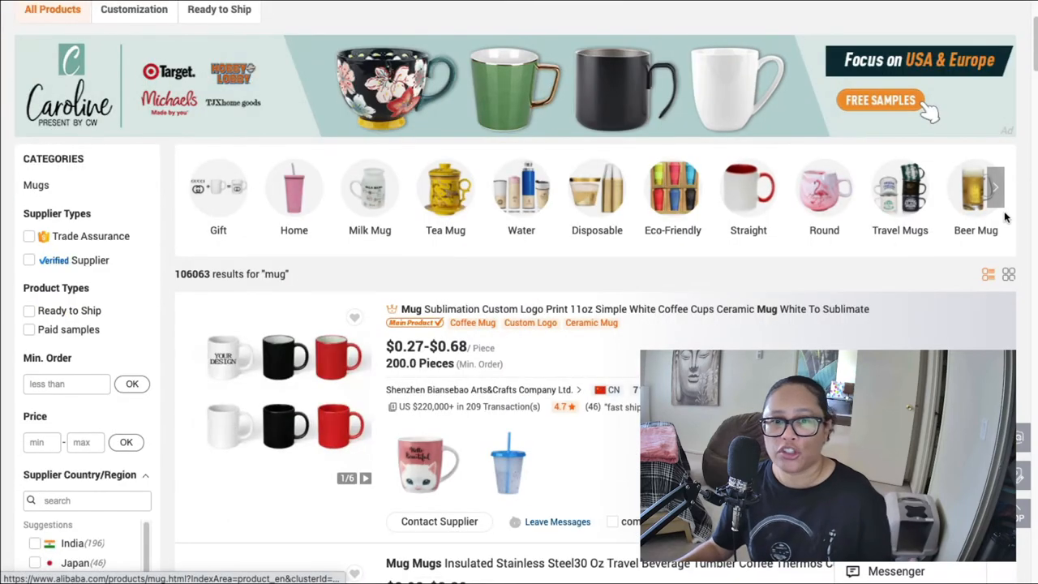
Browse the 106,063 mug results, including $2.98–$3.30 stainless steel travel tumblers
scroll("down", 3)
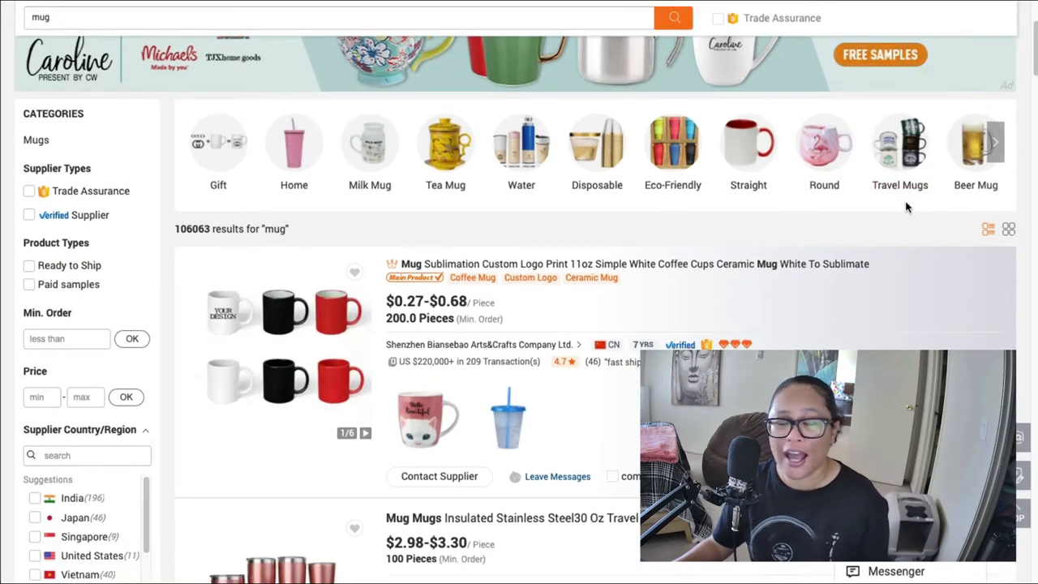
scroll("down", 3)
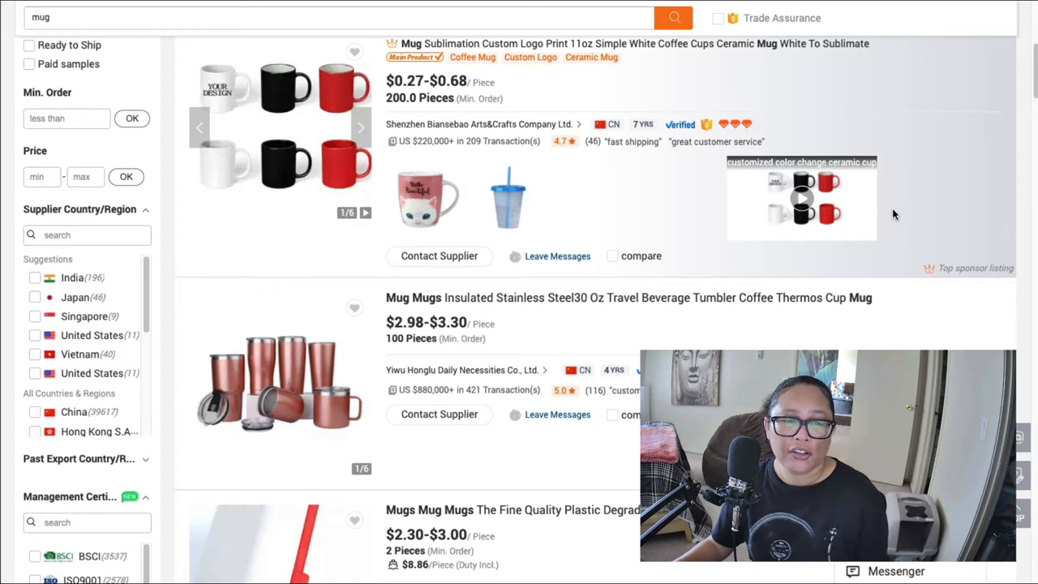
scroll("down", 3)
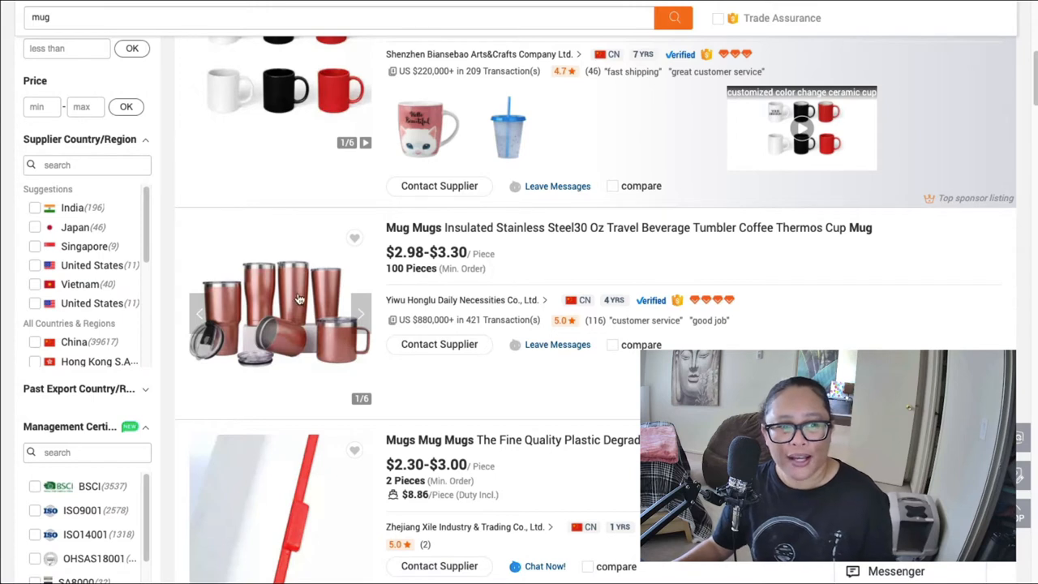
mouse_move(416, 272)
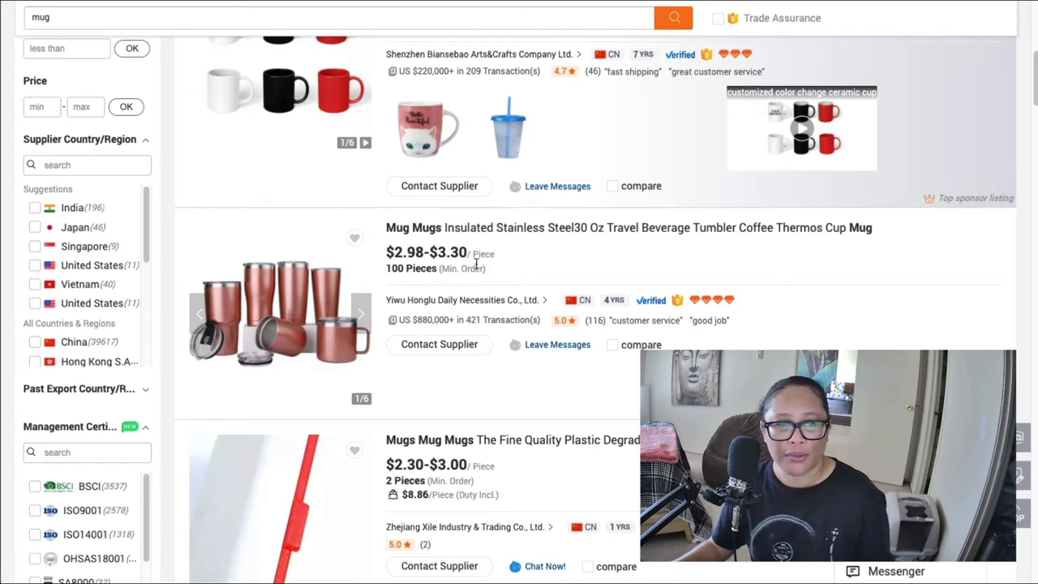
double_click(411, 268)
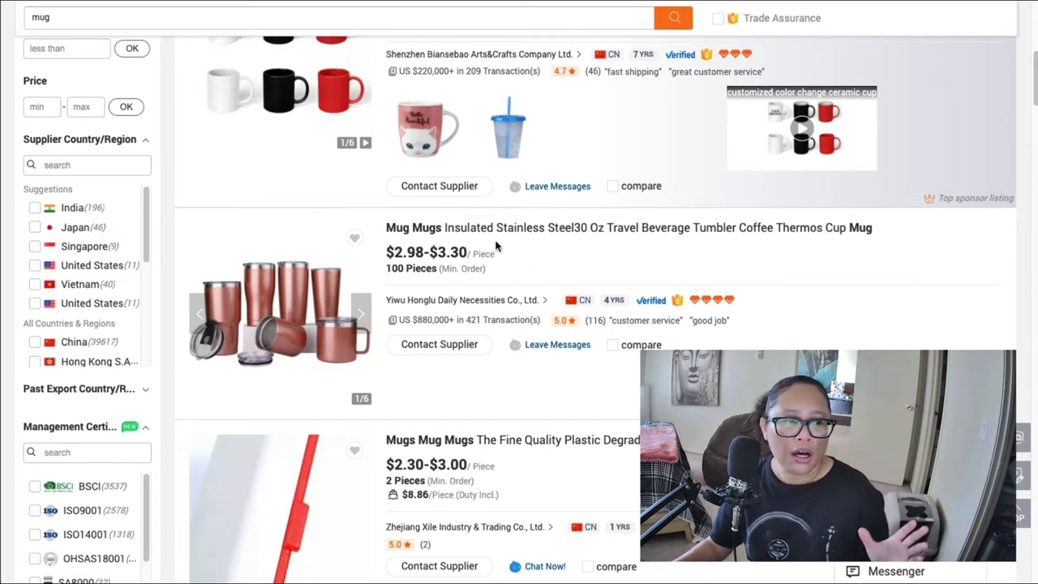
Tick Trade Assurance under Supplier Types and scroll the filtered mug results
scroll("down", 3)
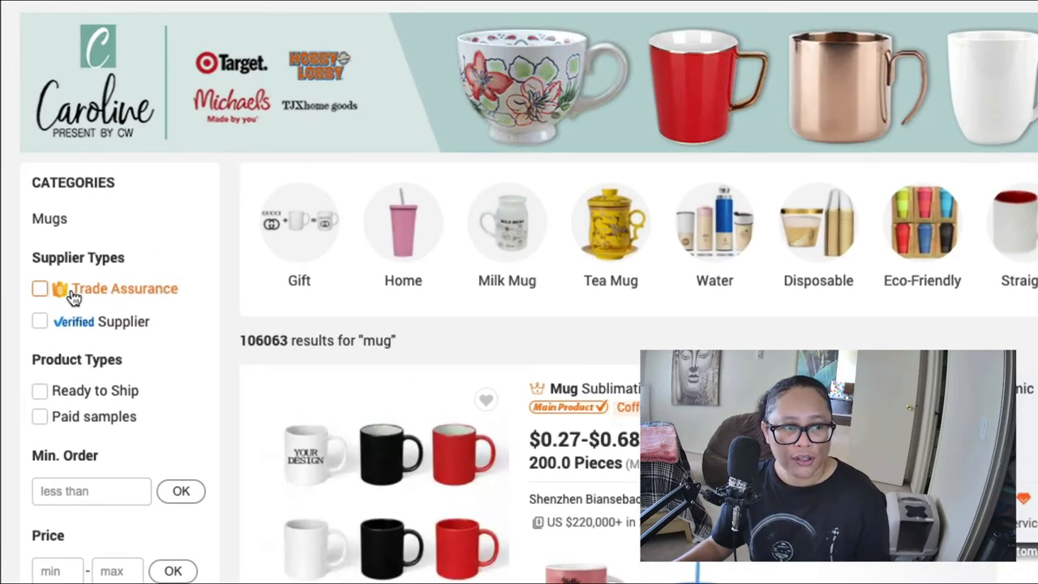
left_click(39, 288)
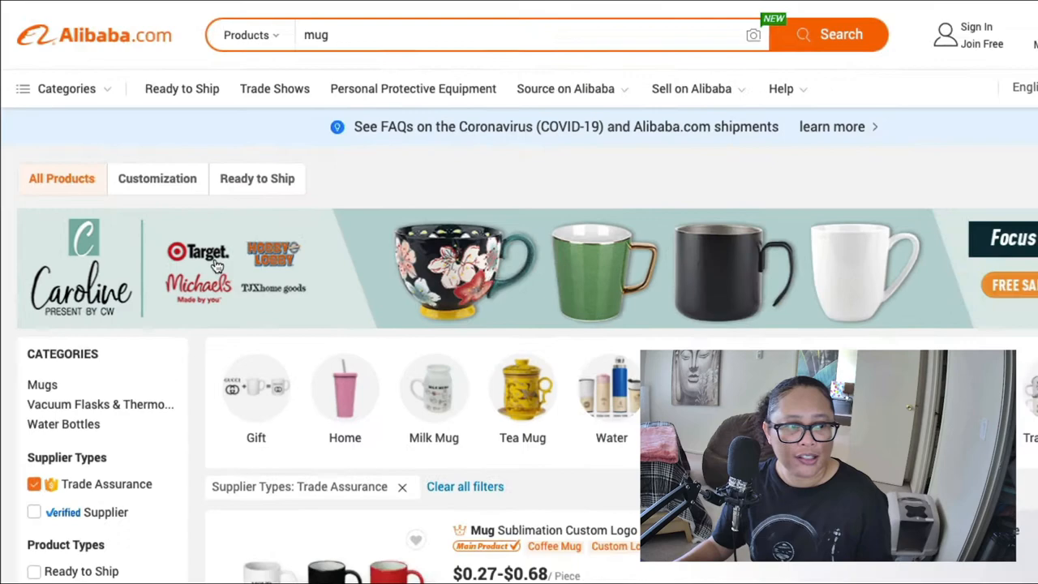
scroll("down", 3)
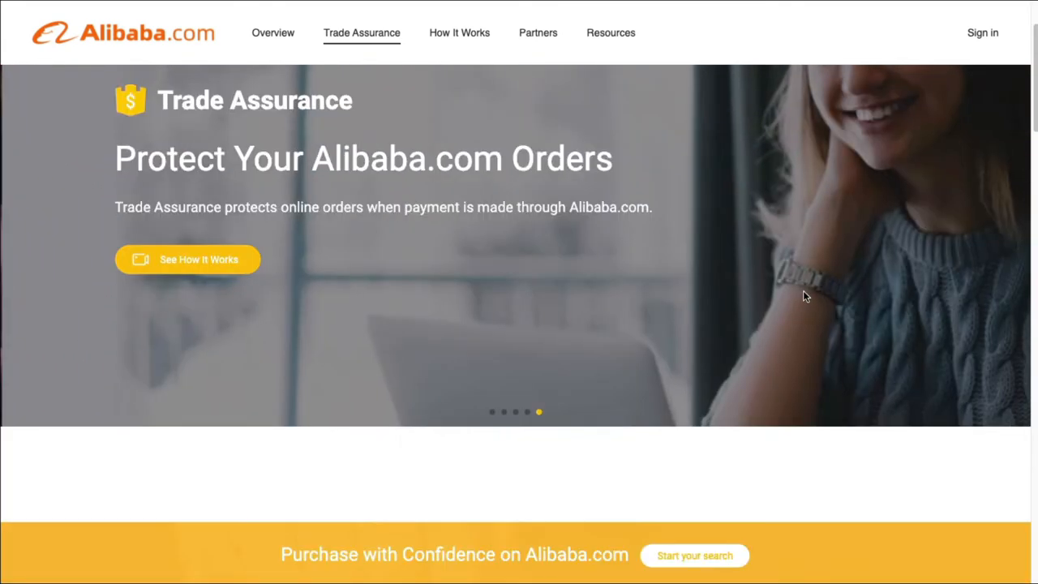
scroll("down", 3)
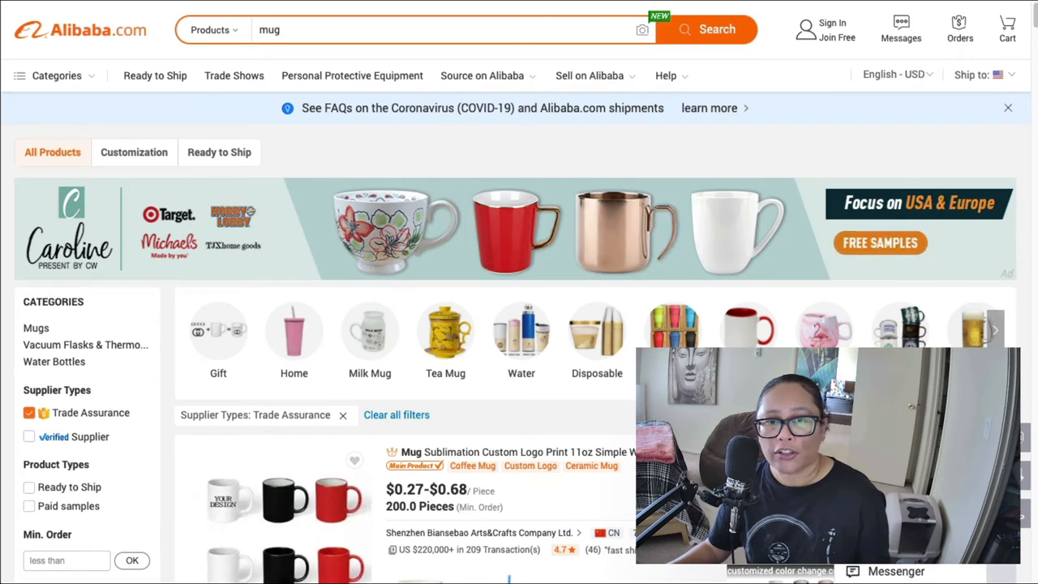
Scroll the Trade Assurance mug listings, checking supplier years and Verified badges
scroll("down", 3)
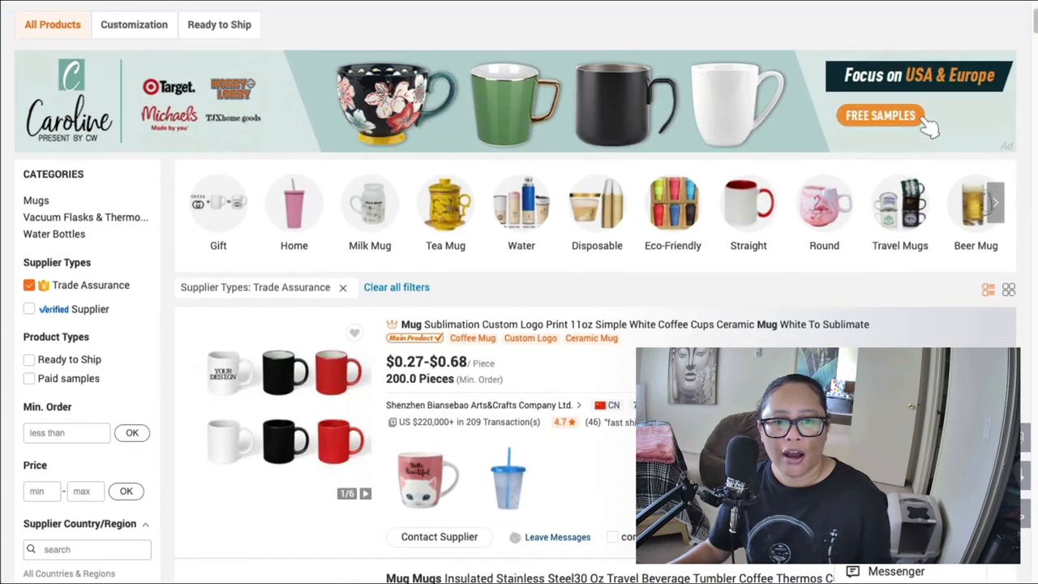
scroll("down", 3)
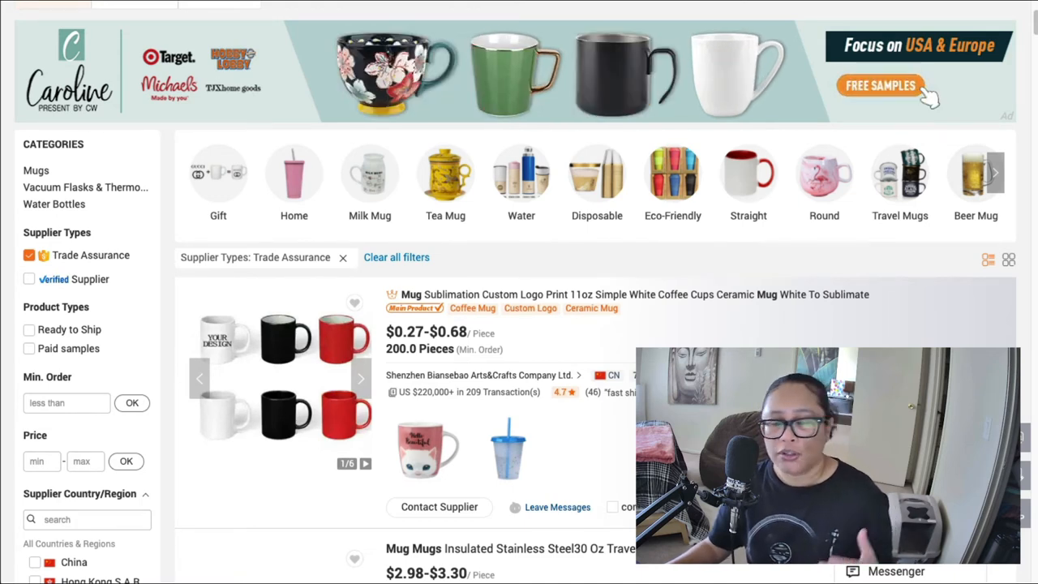
scroll("down", 3)
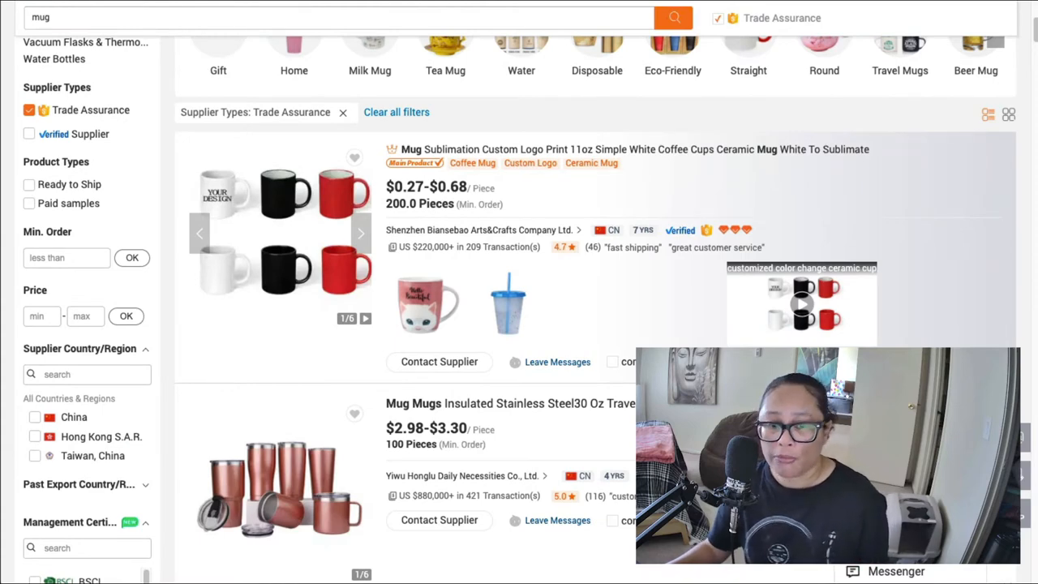
scroll("down", 3)
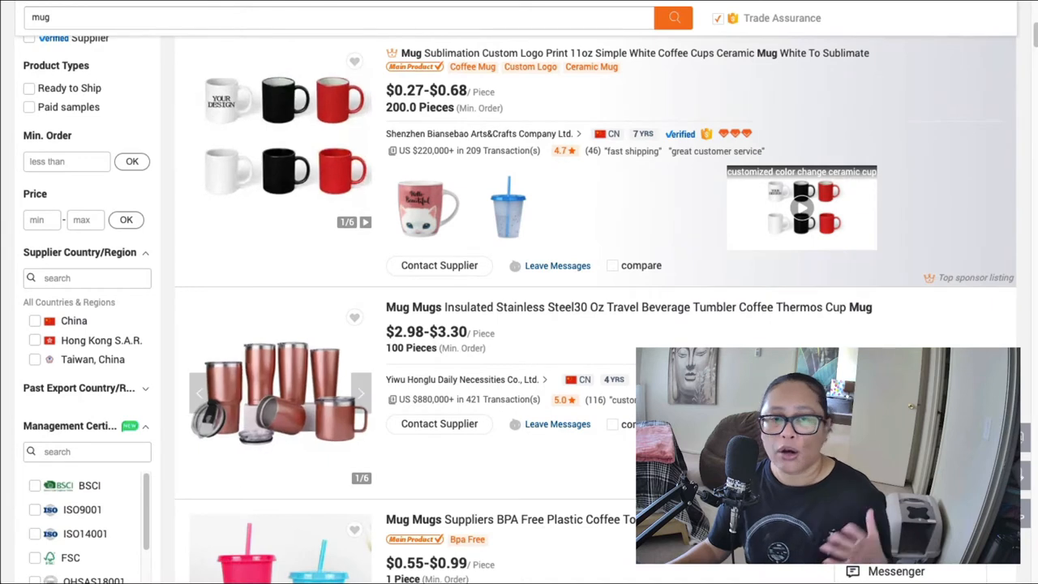
scroll("down", 3)
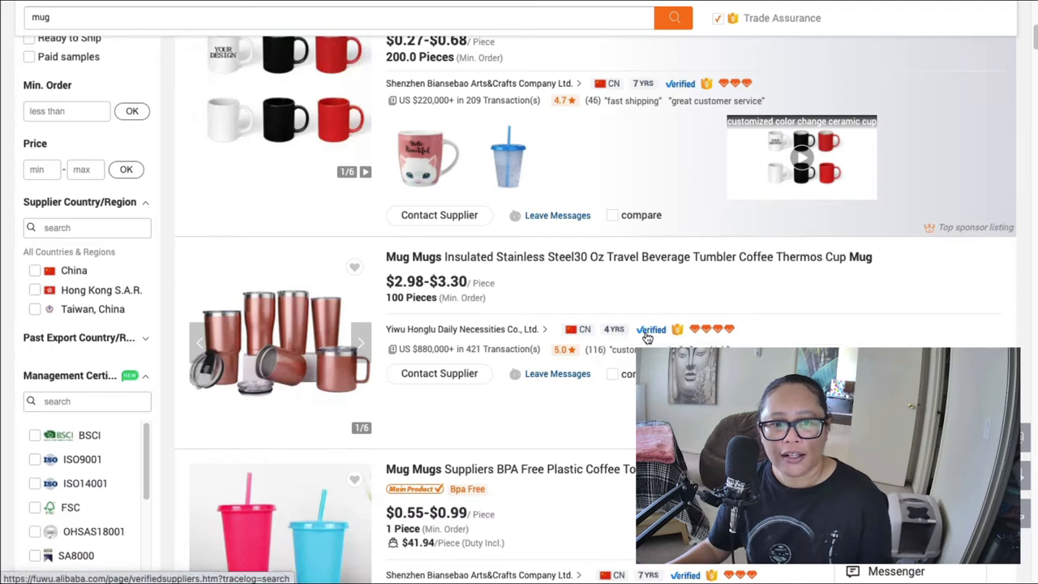
scroll("down", 3)
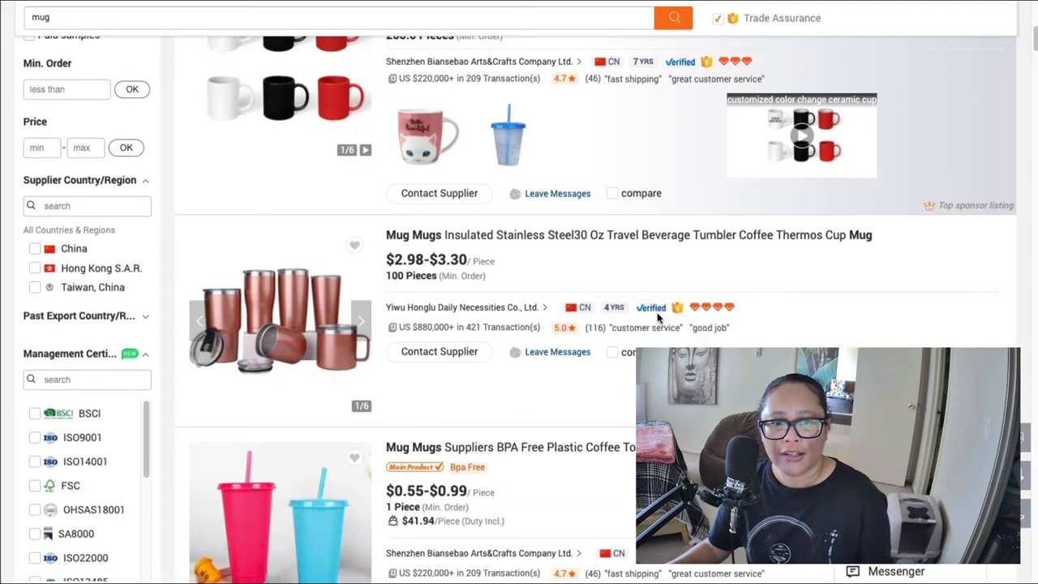
mouse_move(614, 306)
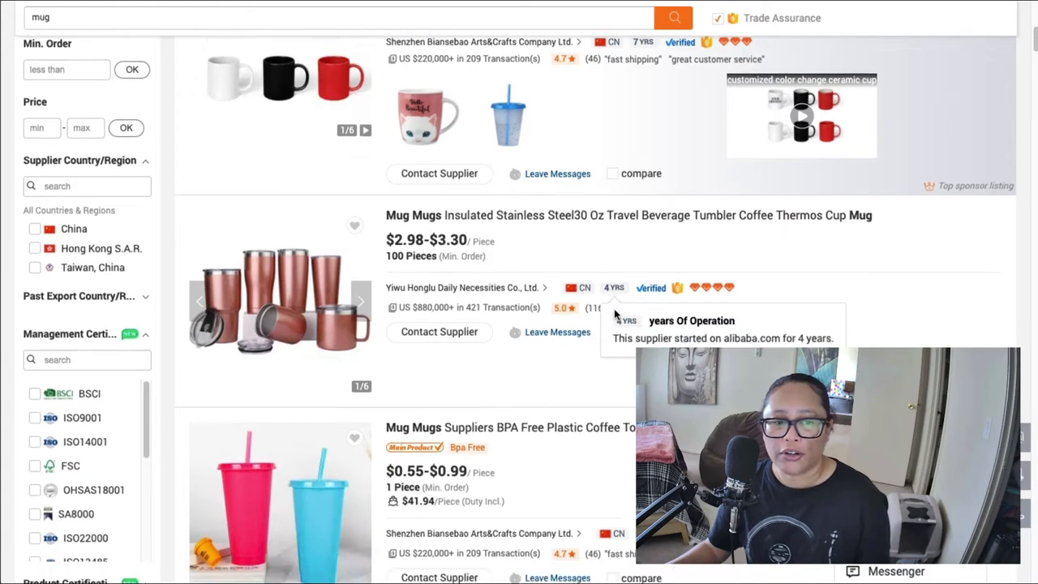
scroll("down", 3)
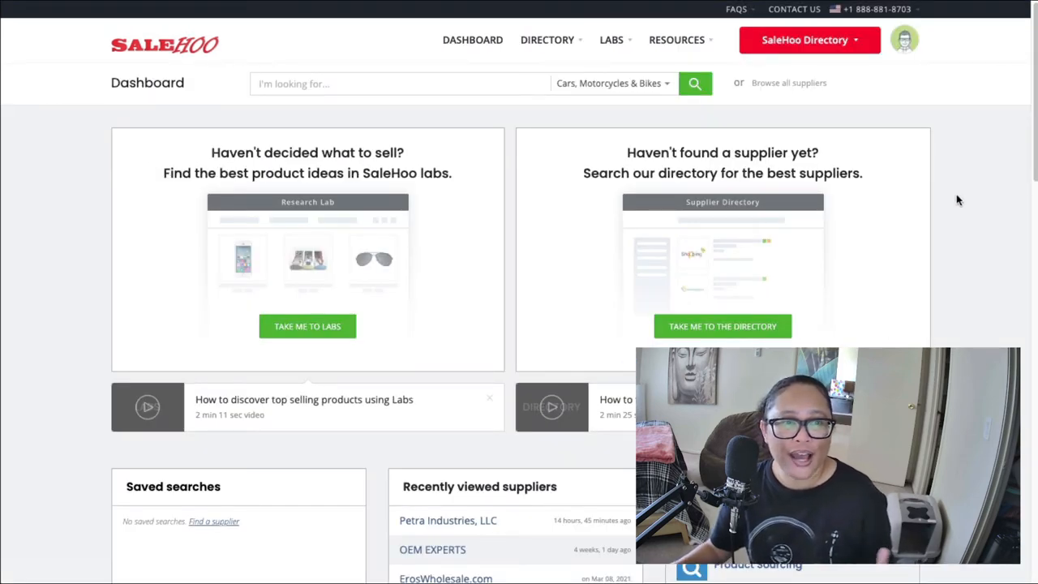
Open SaleHoo's Directory Search page
left_click(547, 40)
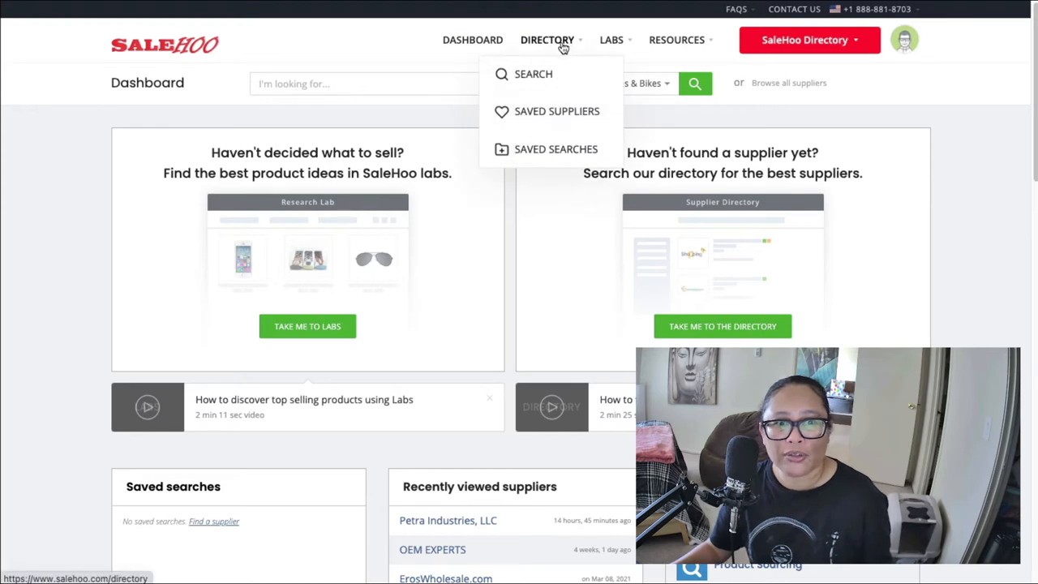
left_click(533, 74)
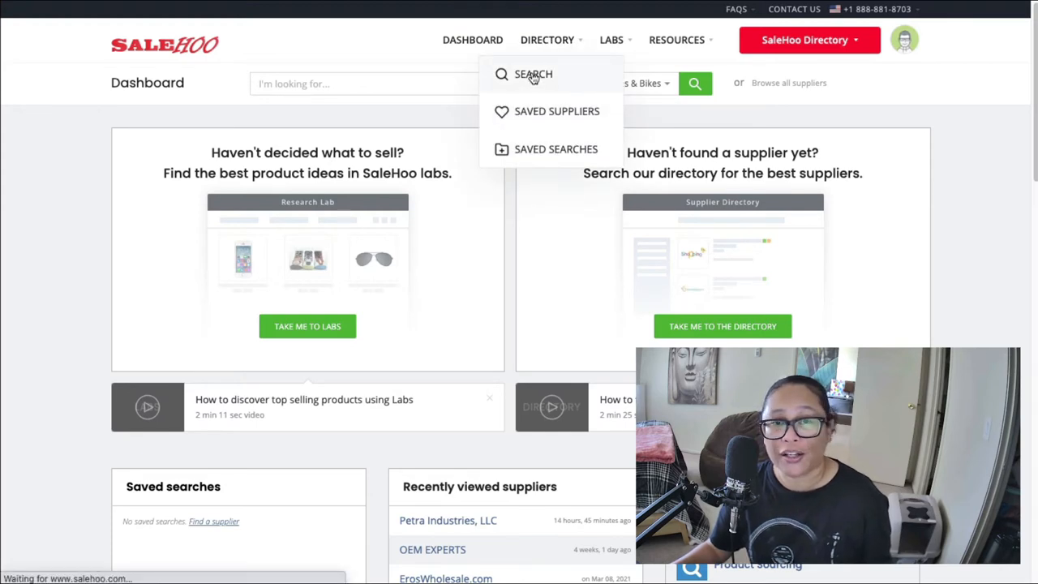
left_click(533, 74)
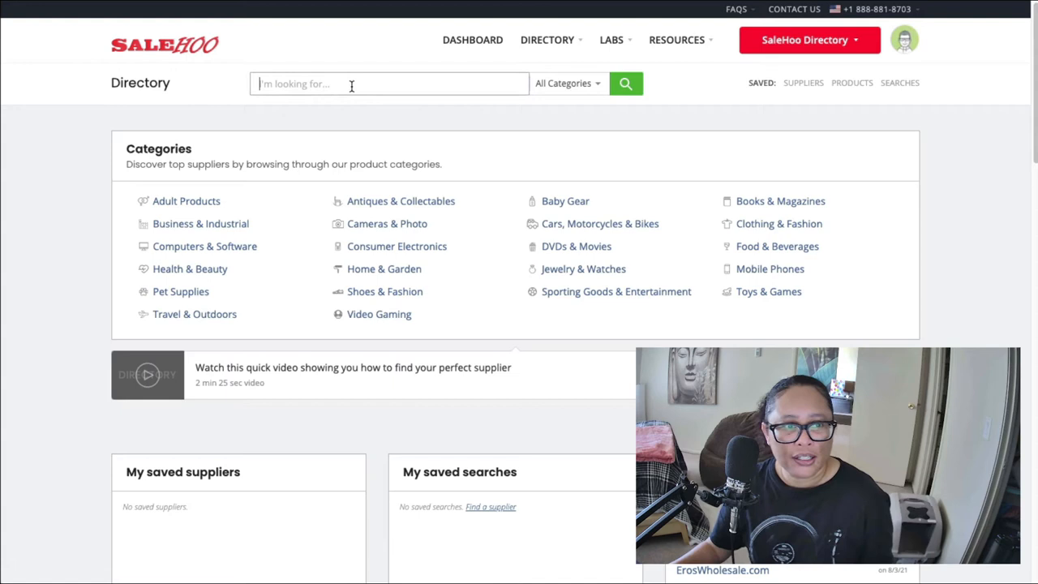
Search the directory for 'coffee maker' and browse the 494 product results
type("coffee maker")
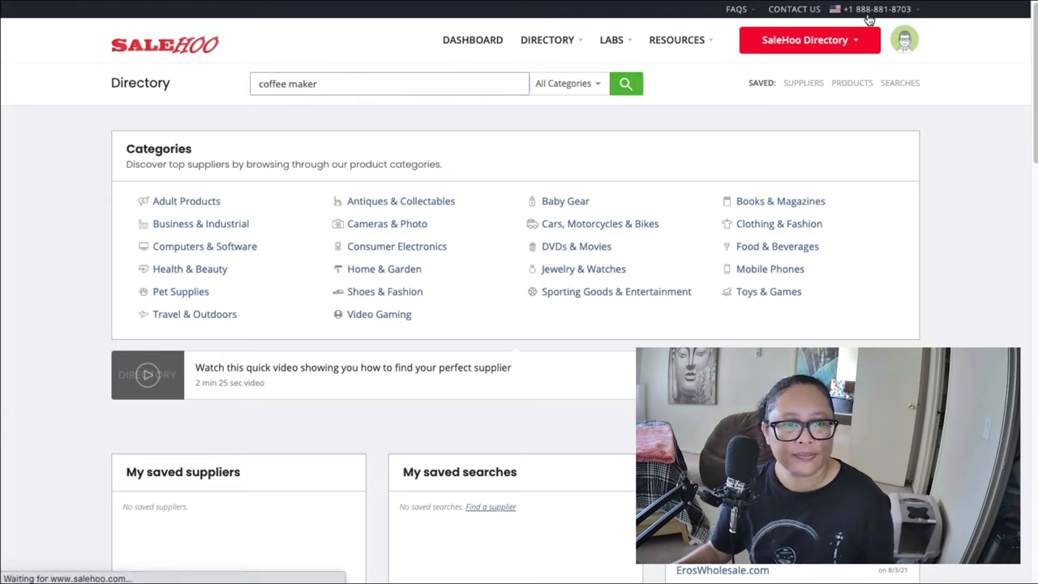
left_click(626, 83)
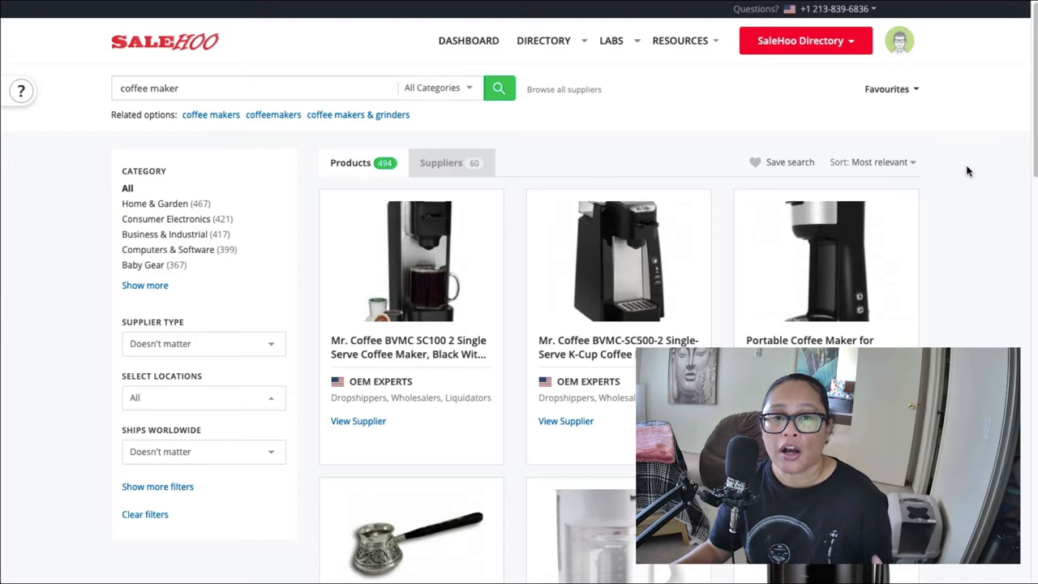
scroll("down", 3)
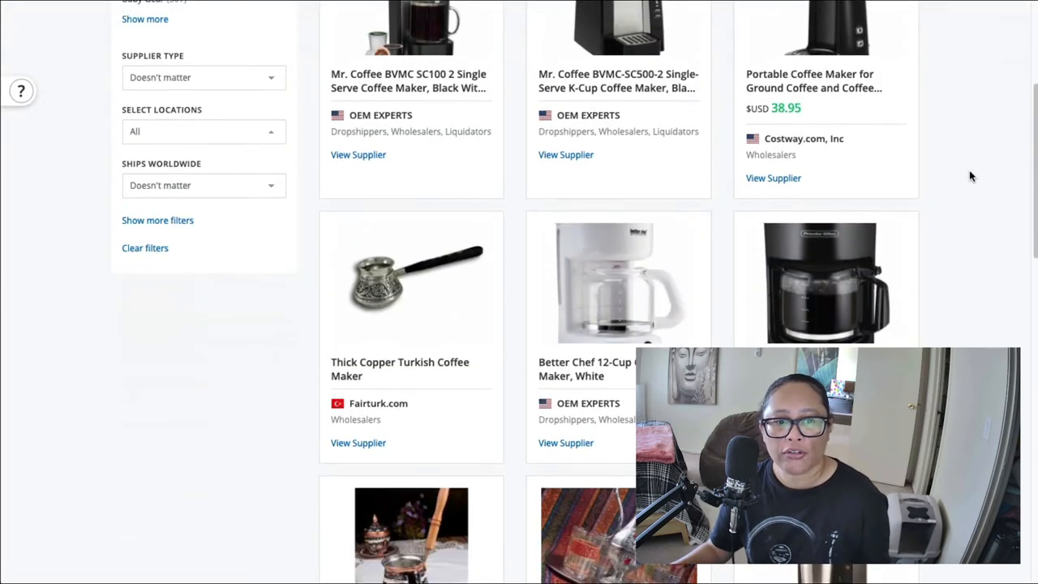
scroll("down", 3)
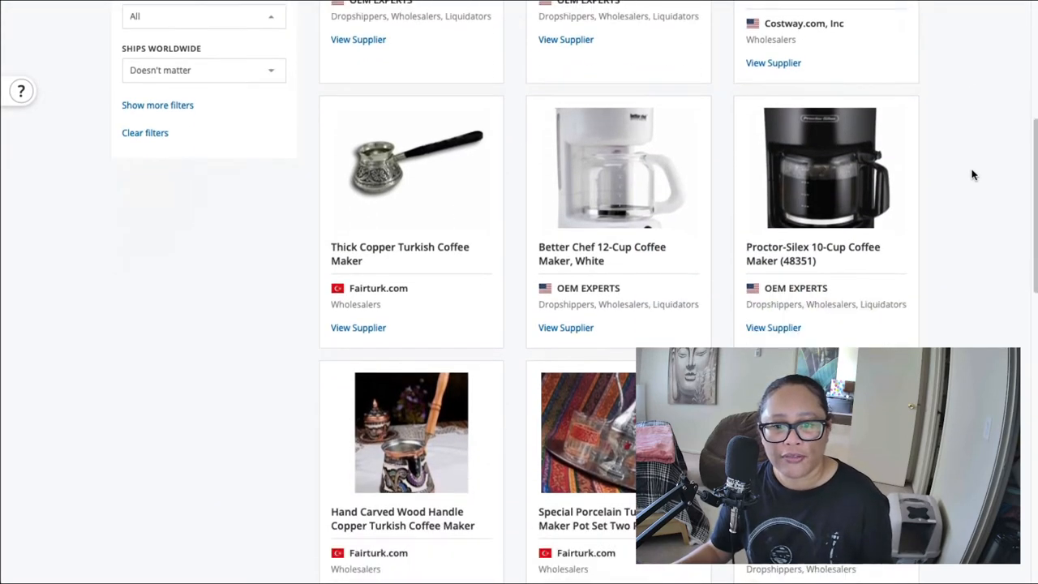
scroll("down", 3)
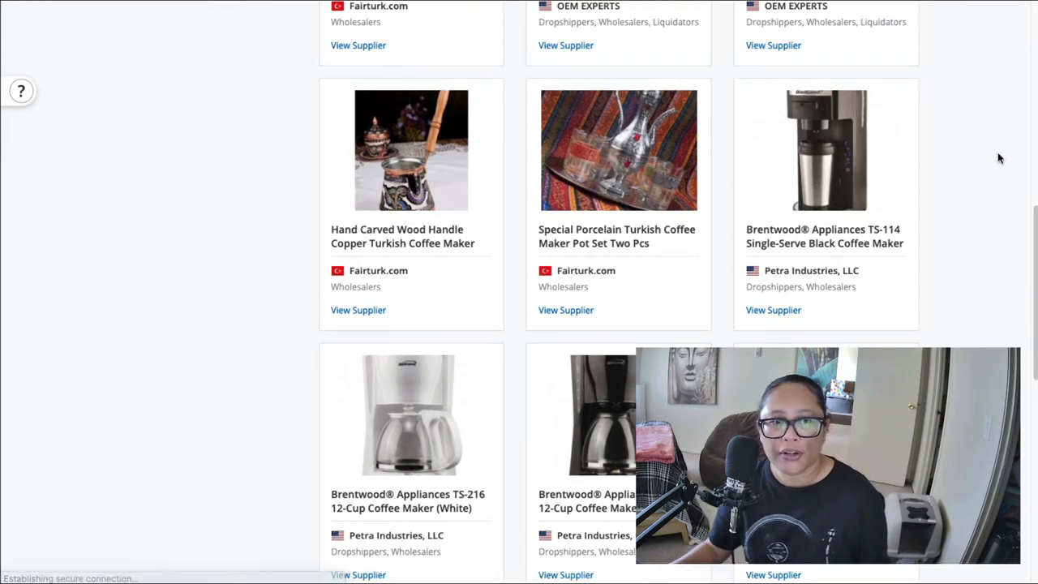
Open Petra Industries, LLC's profile from a Brentwood coffee maker and read its Quick Details and catalog
left_click(773, 310)
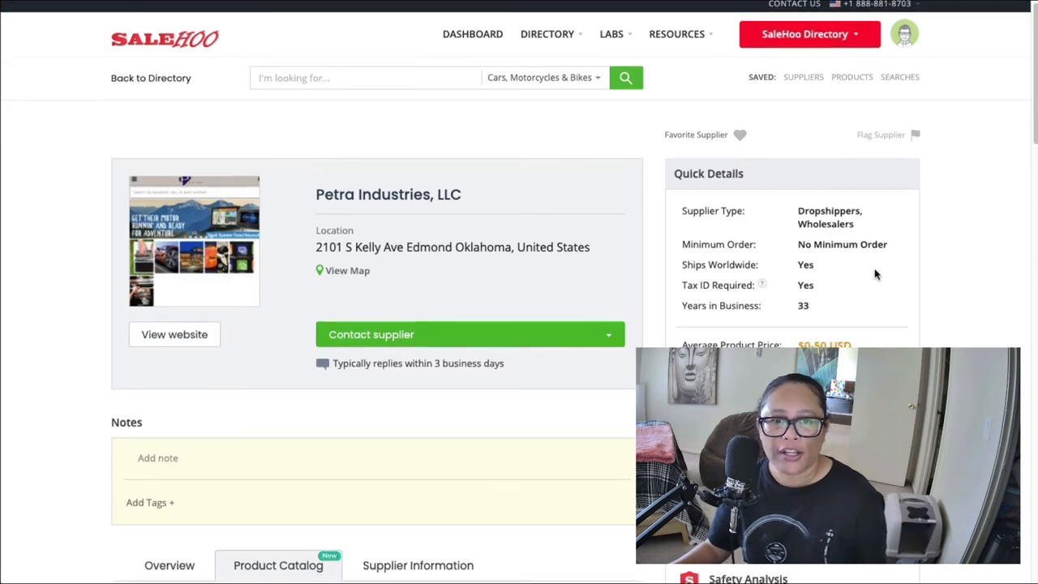
scroll("down", 3)
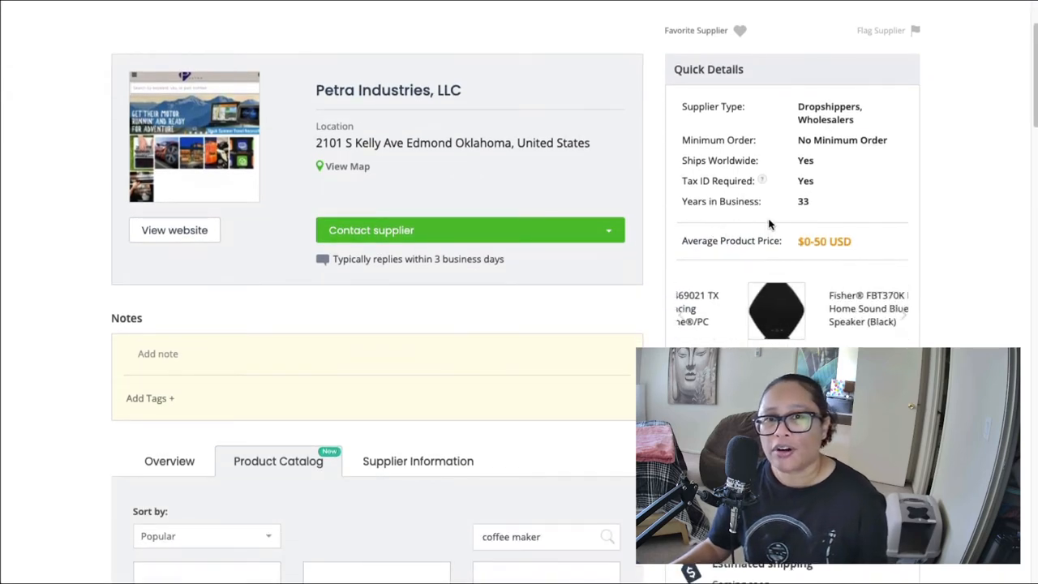
scroll("down", 3)
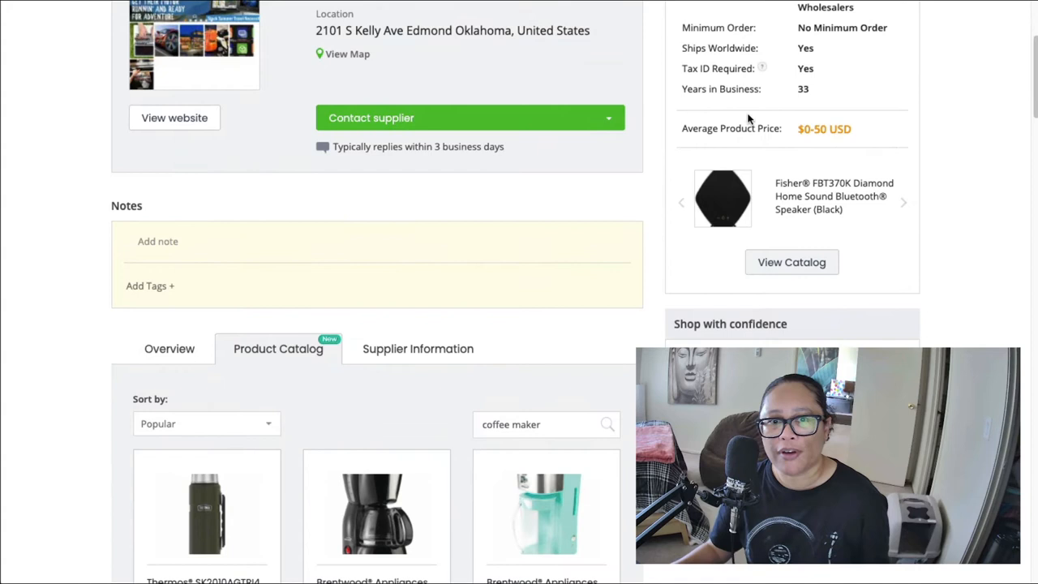
mouse_move(761, 68)
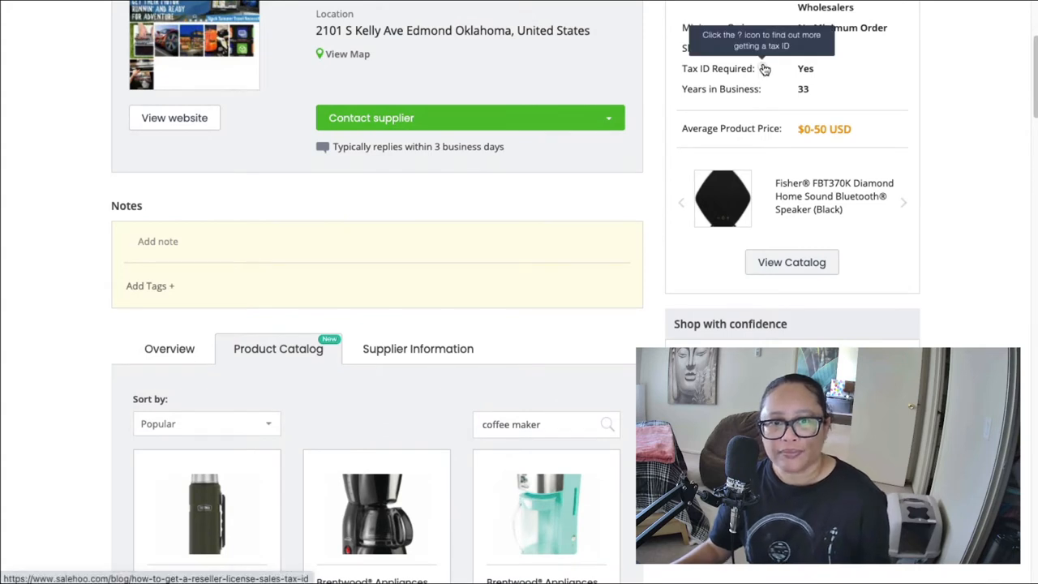
mouse_move(862, 89)
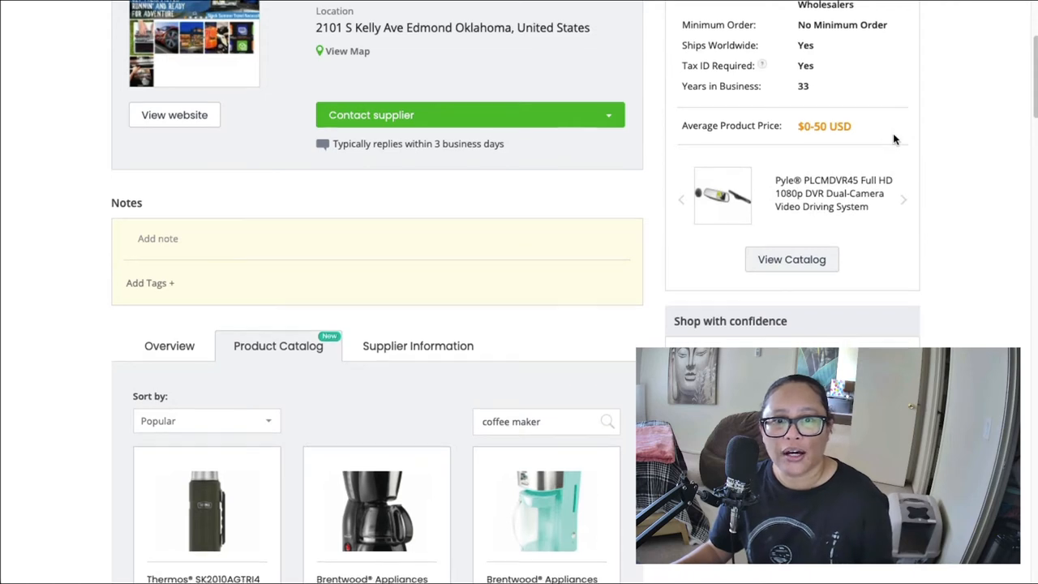
mouse_move(823, 97)
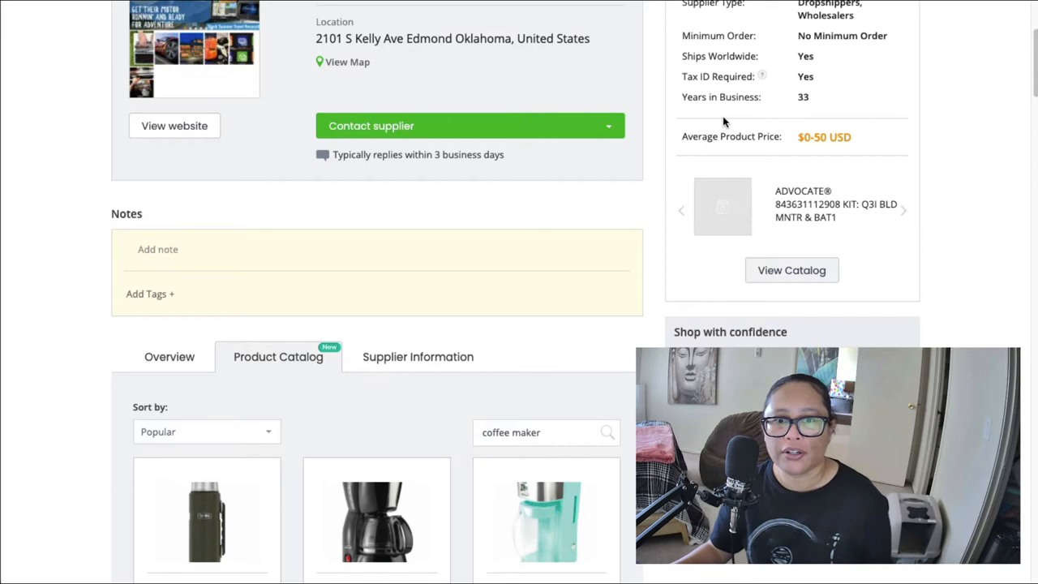
scroll("down", 3)
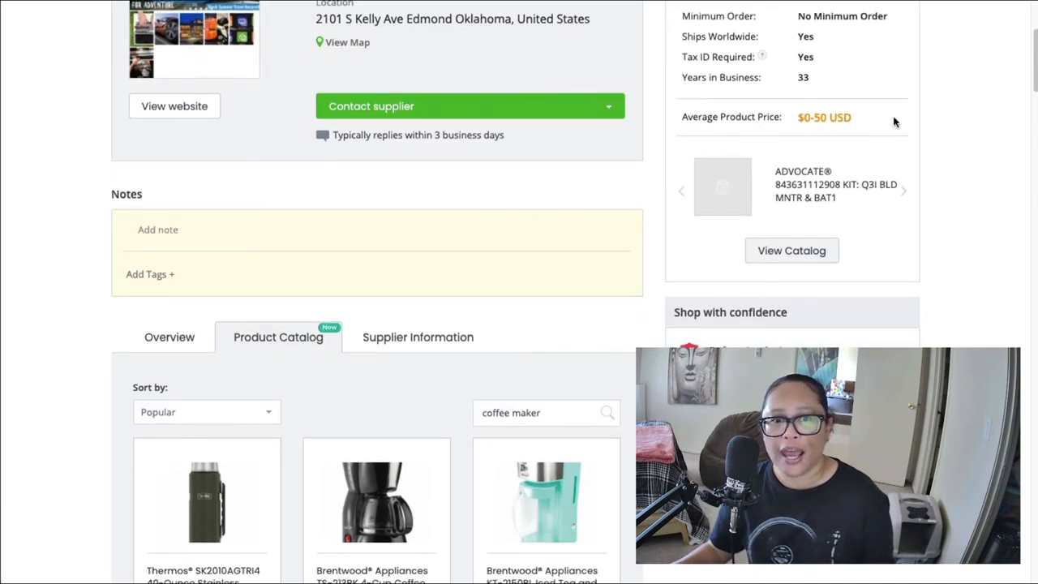
scroll("up", 3)
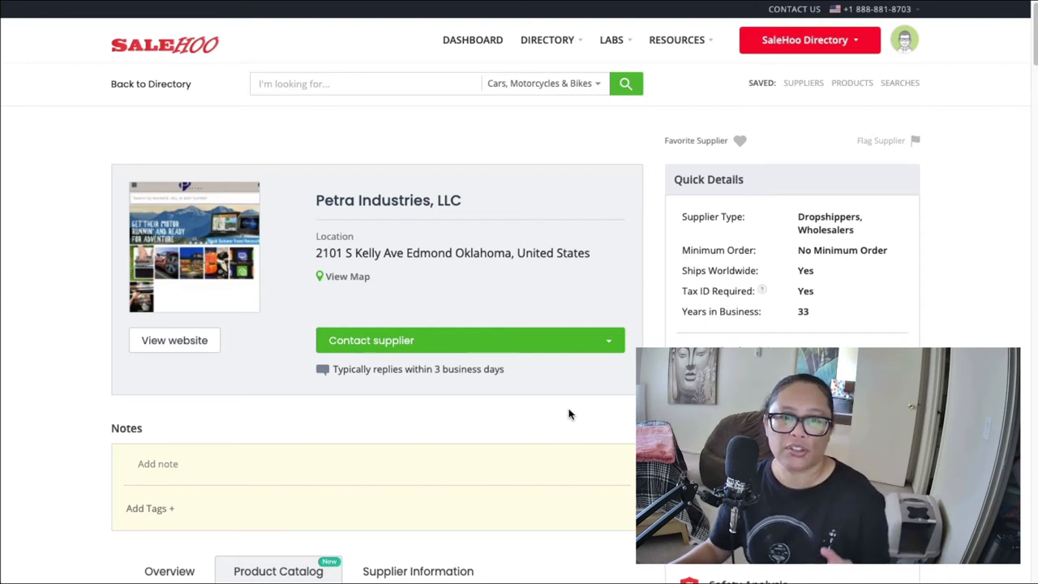
mouse_move(576, 341)
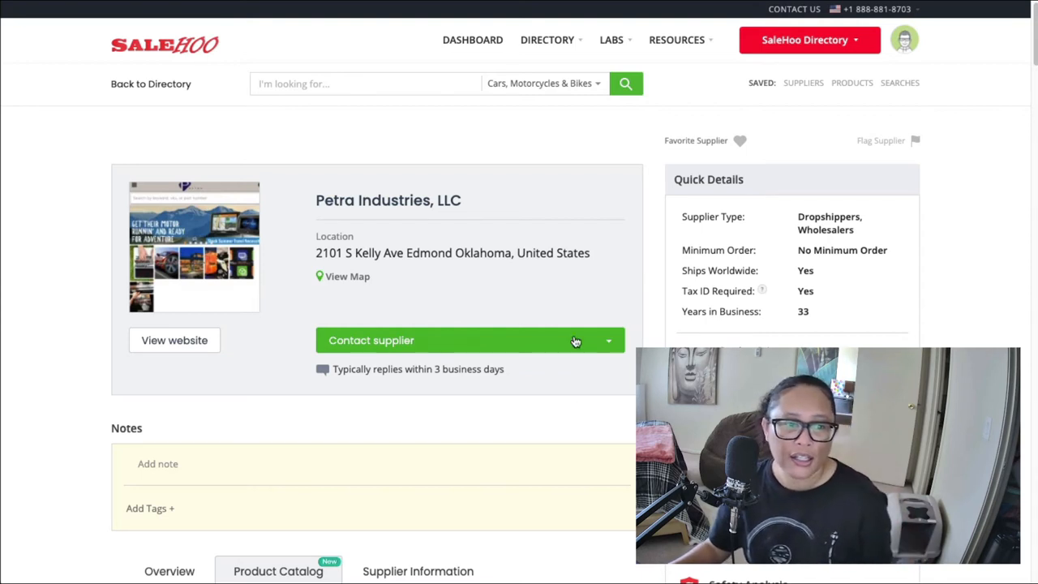
Open and close an email form to Petra Industries, then contact an Alibaba tumbler supplier
left_click(607, 340)
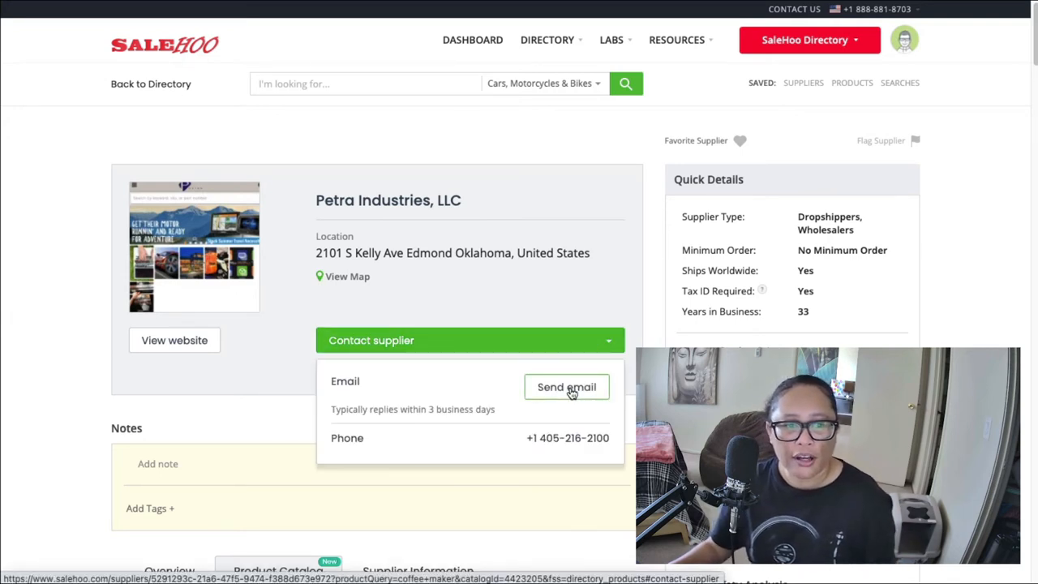
left_click(566, 387)
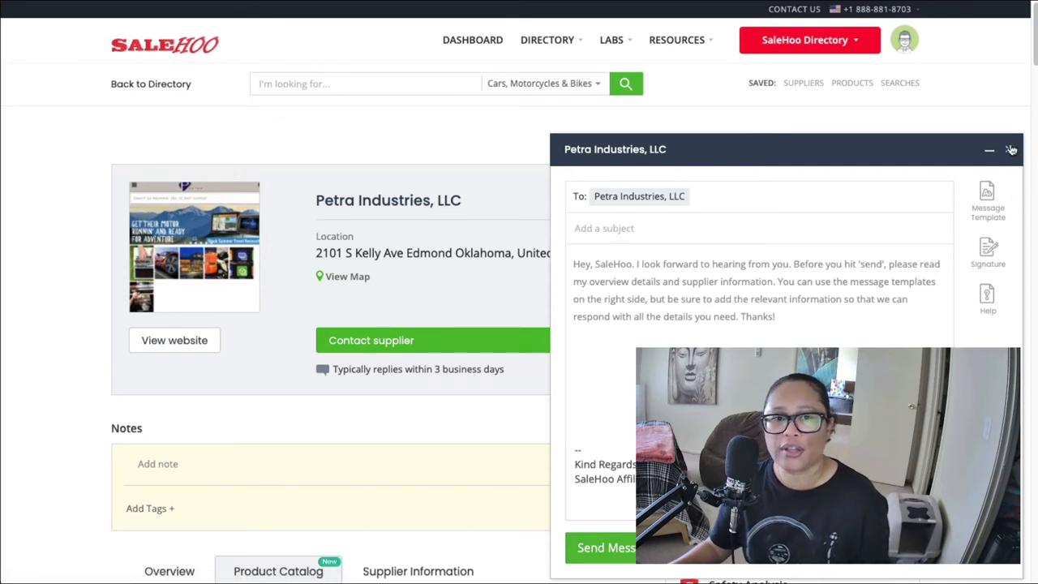
left_click(1011, 149)
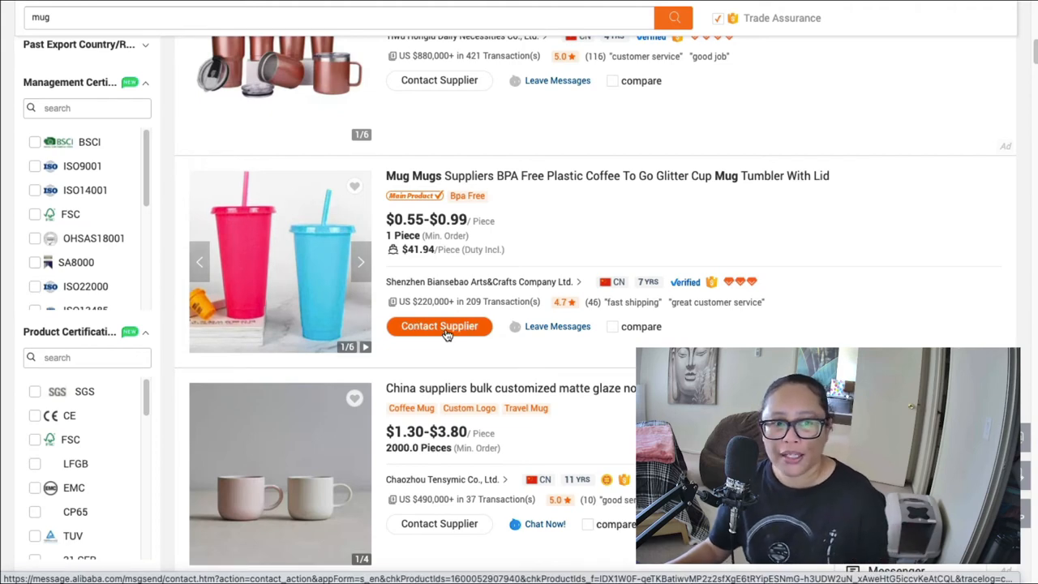
left_click(438, 326)
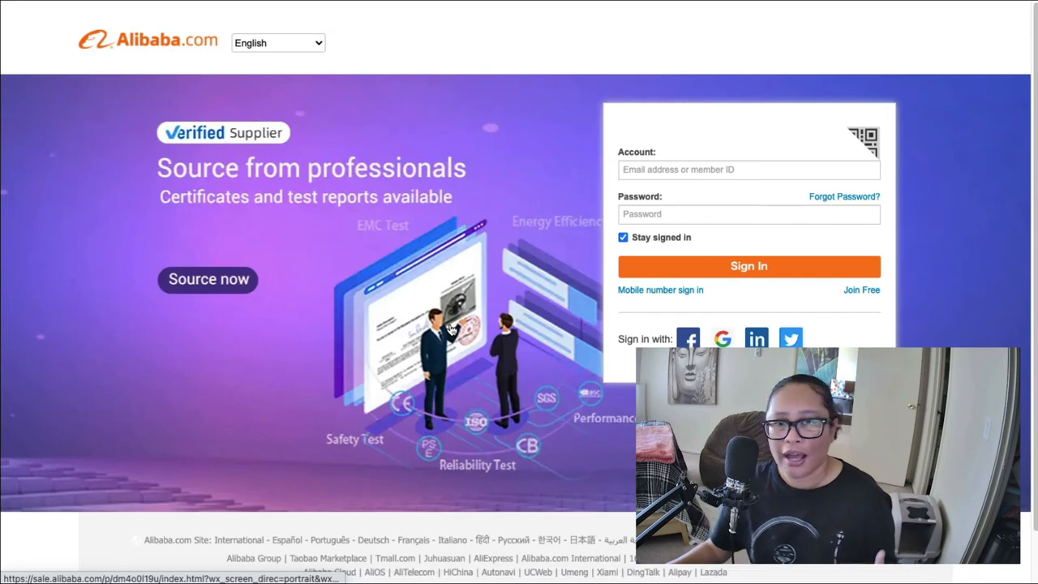
mouse_move(899, 249)
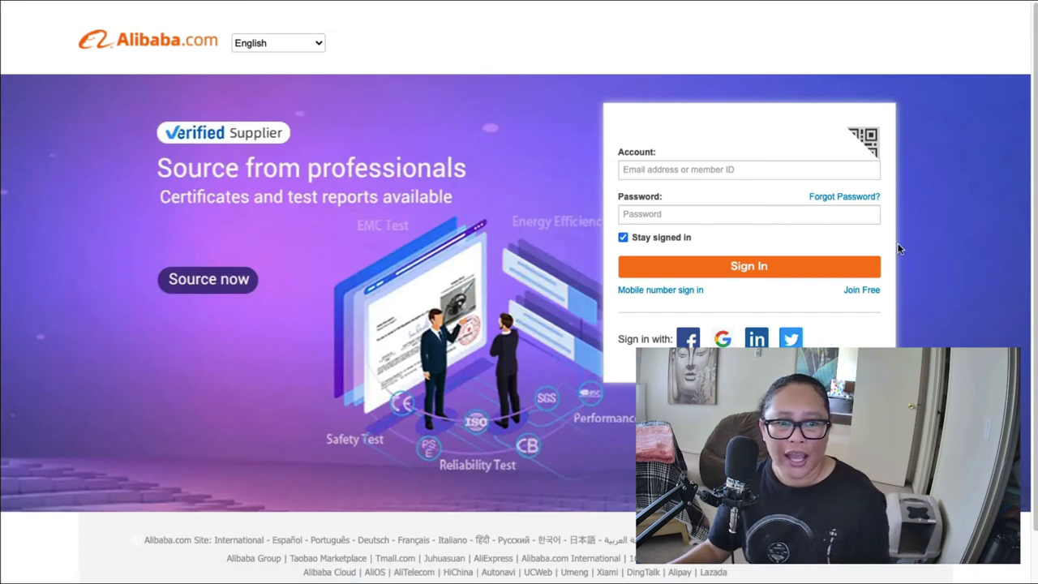